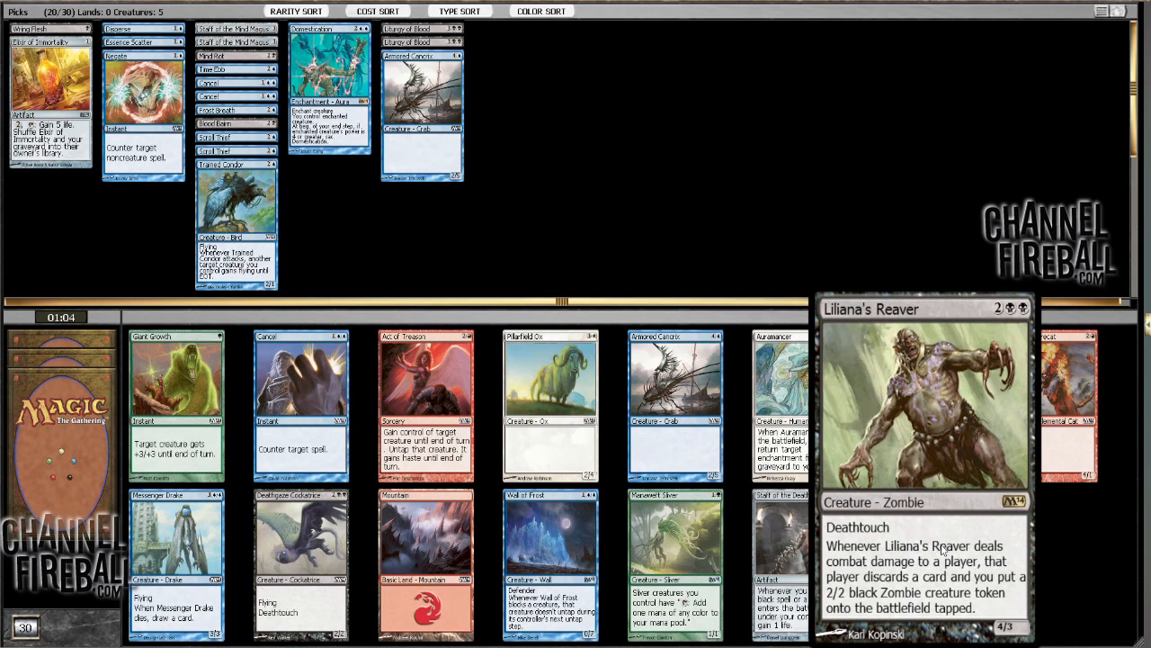
mouse_move(765, 193)
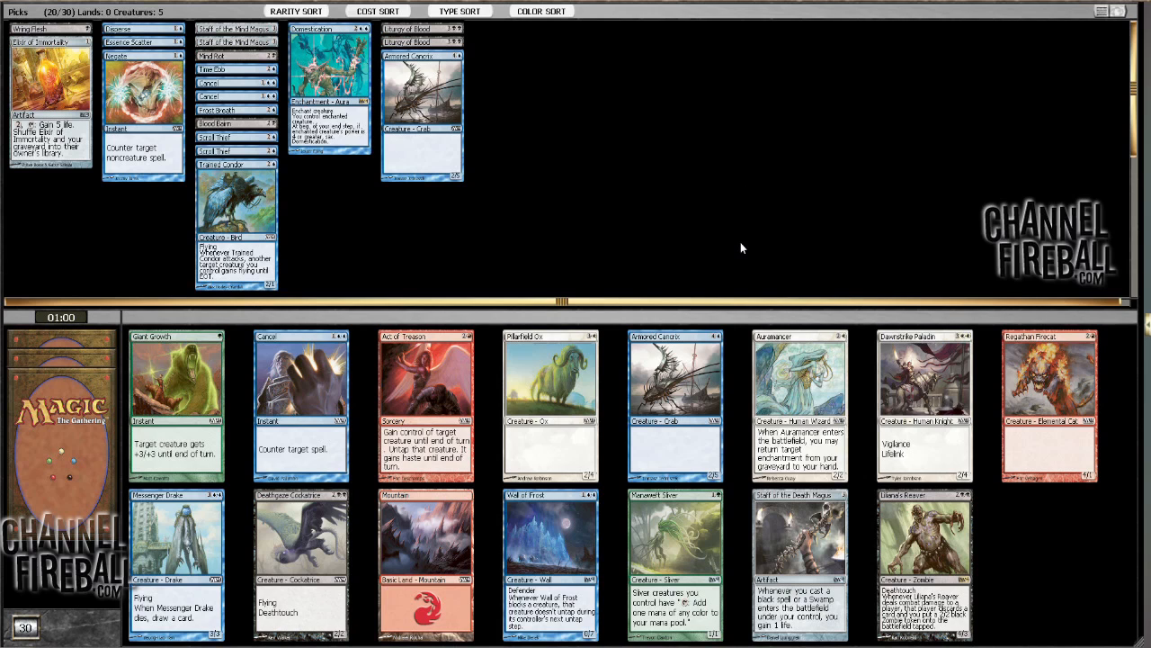
mouse_move(670, 230)
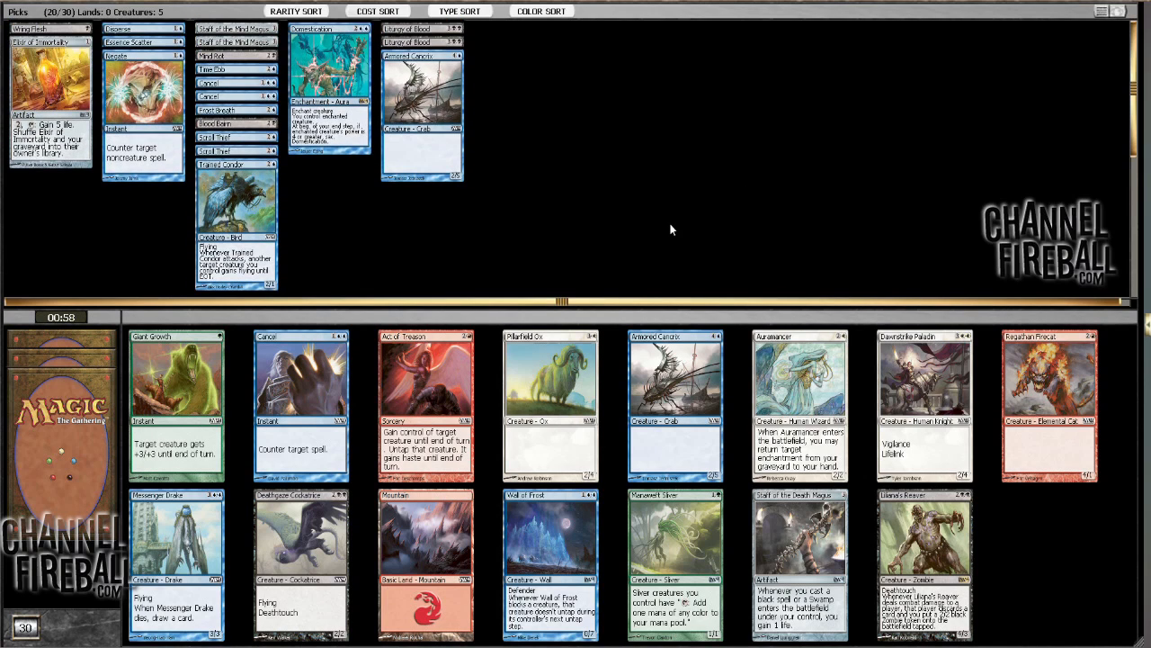
mouse_move(704, 223)
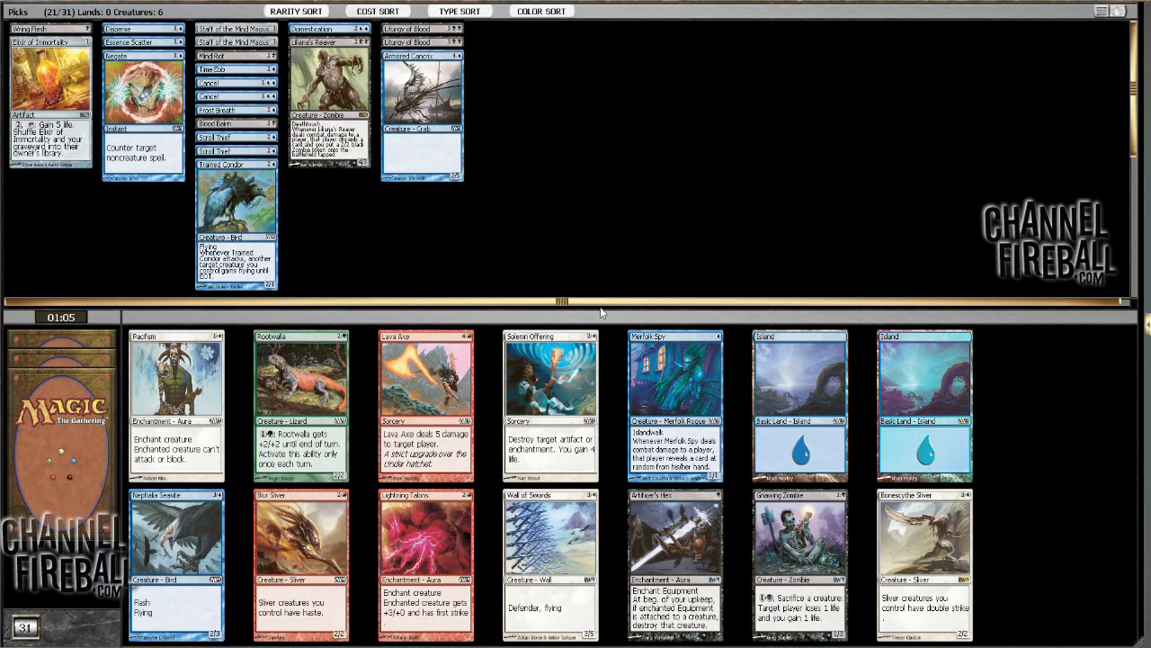
Draft Nephalia Seabird from the current pack.
left_click(300, 405)
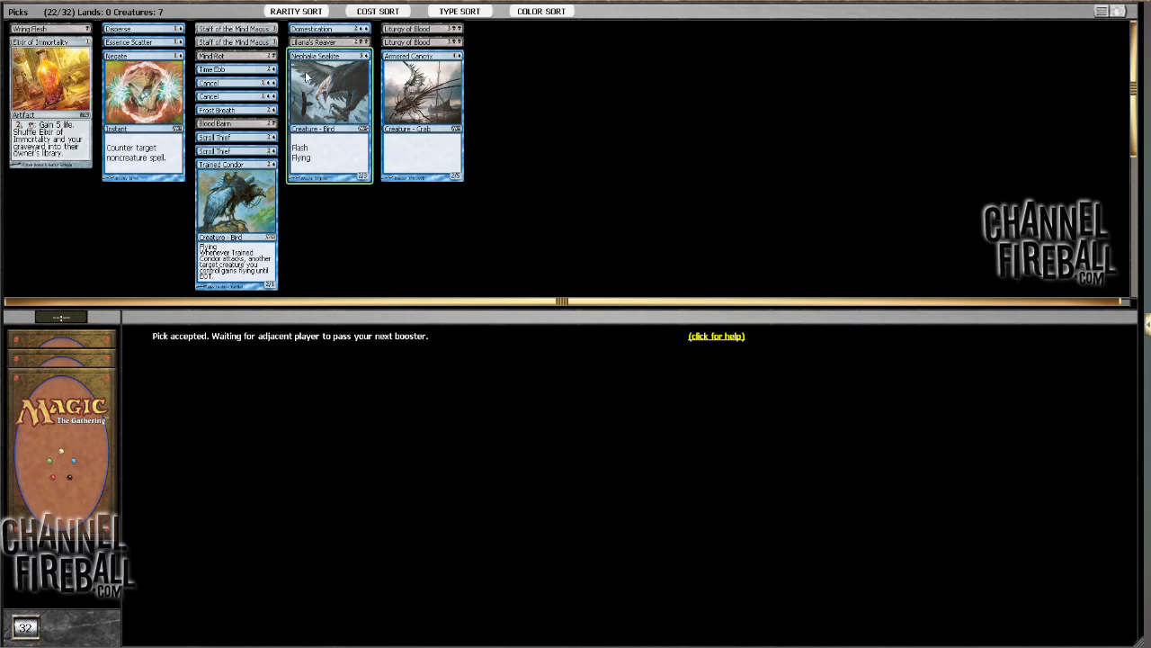
mouse_move(693, 236)
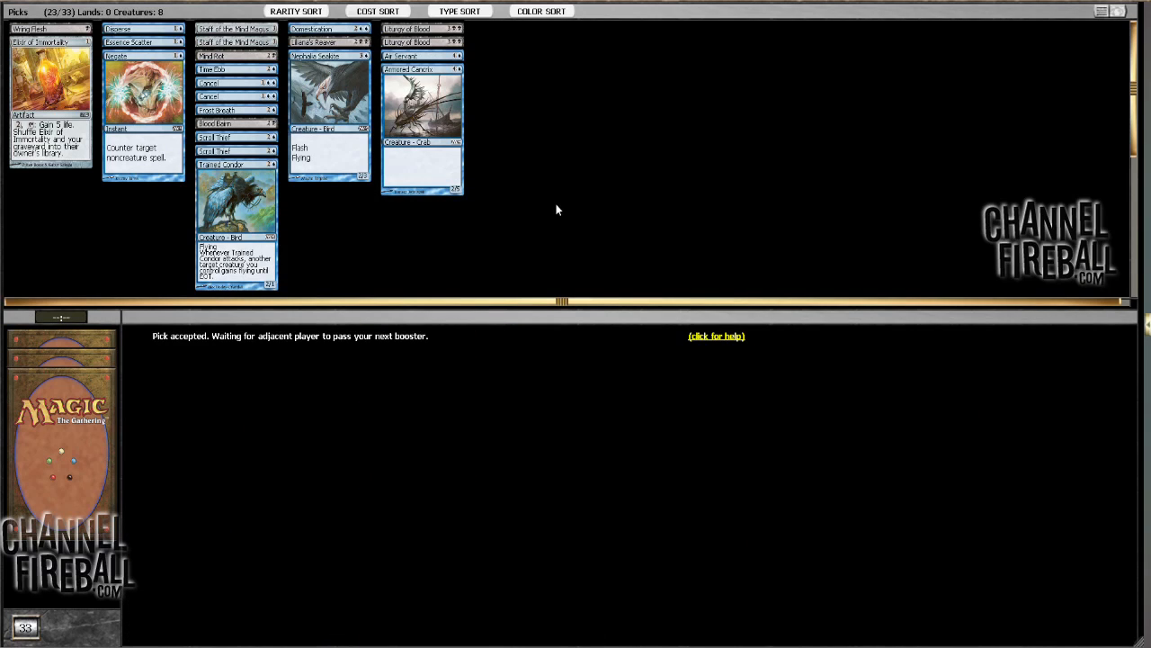
mouse_move(552, 220)
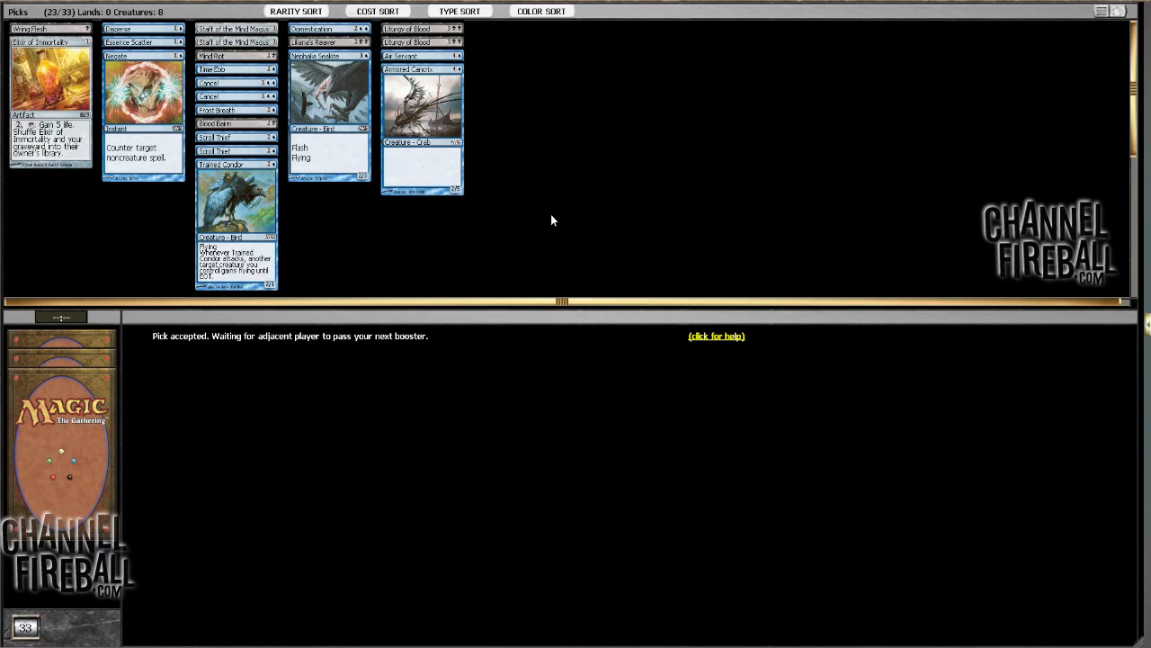
mouse_move(553, 215)
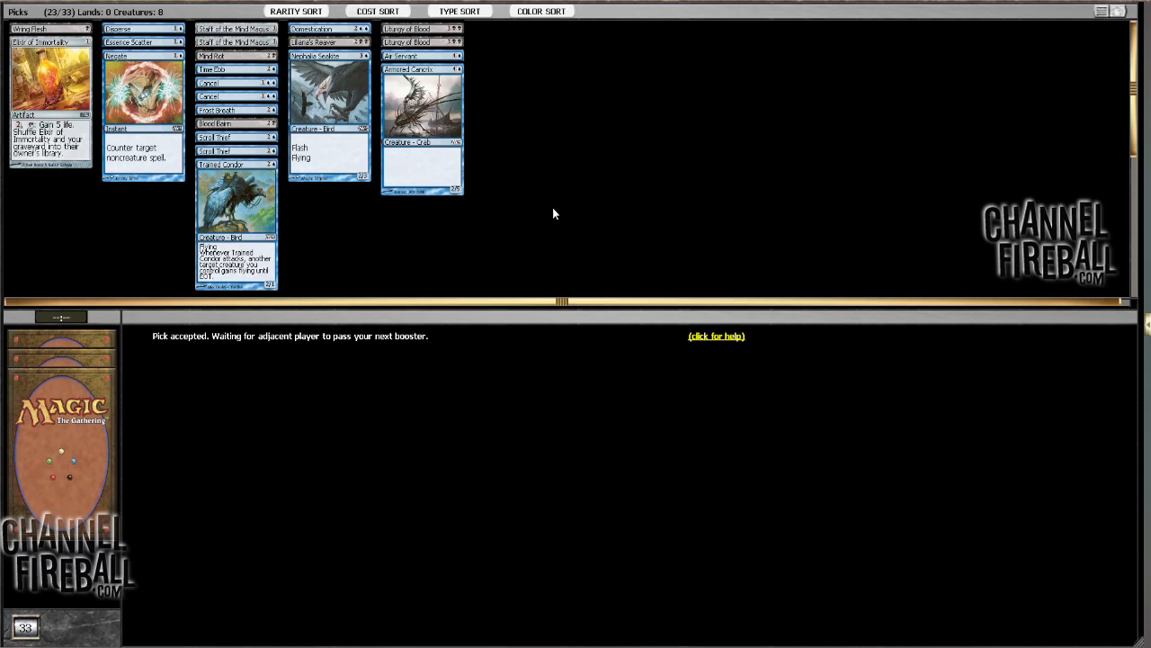
mouse_move(559, 213)
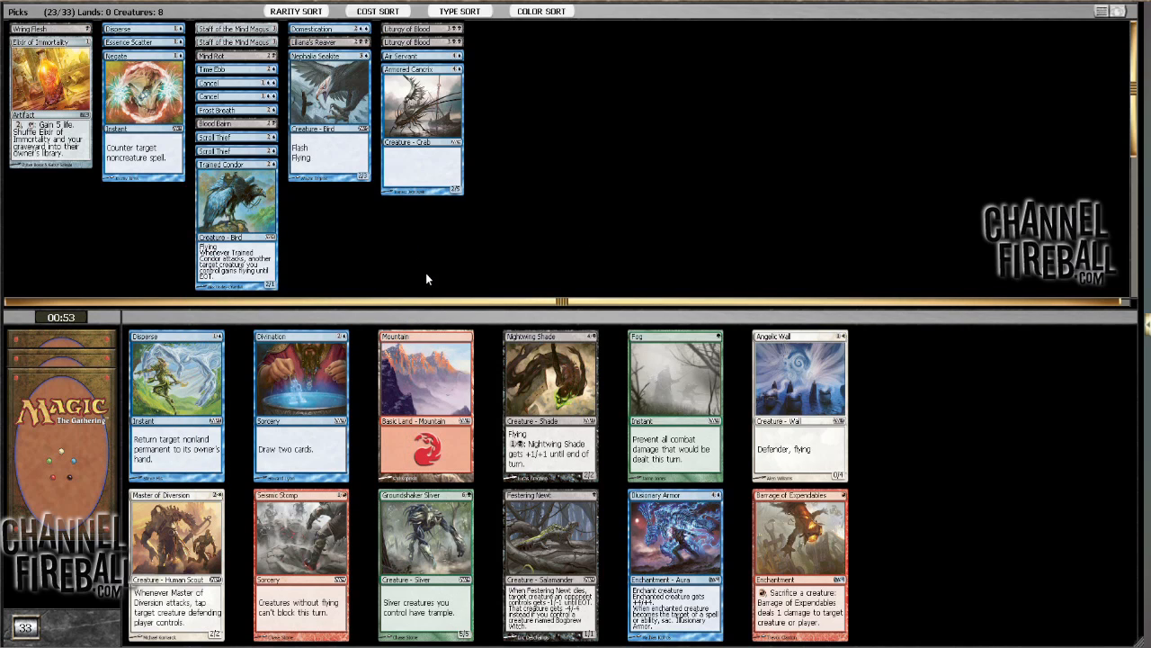
mouse_move(326, 354)
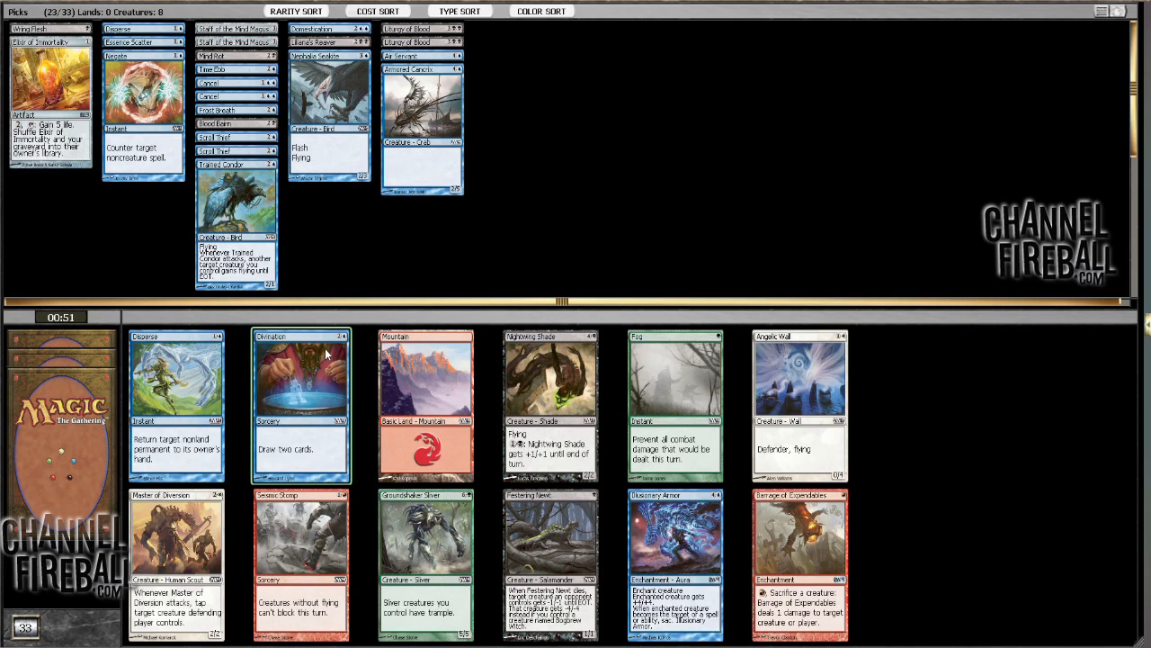
Take Divination from the open booster.
left_click(301, 404)
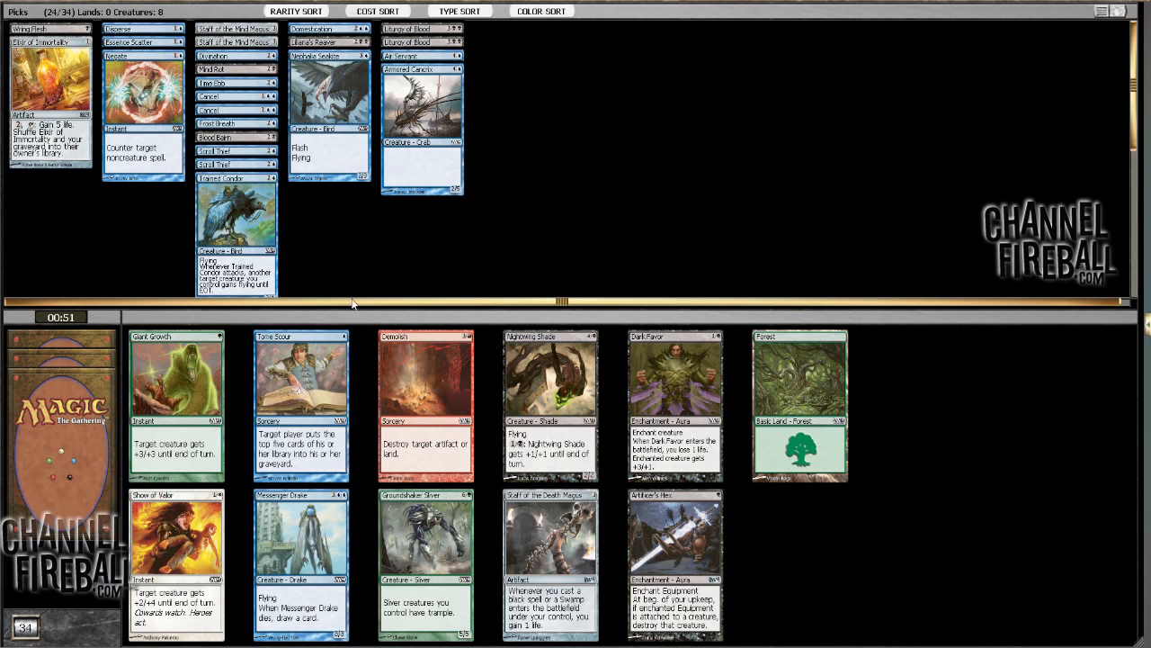
mouse_move(424, 264)
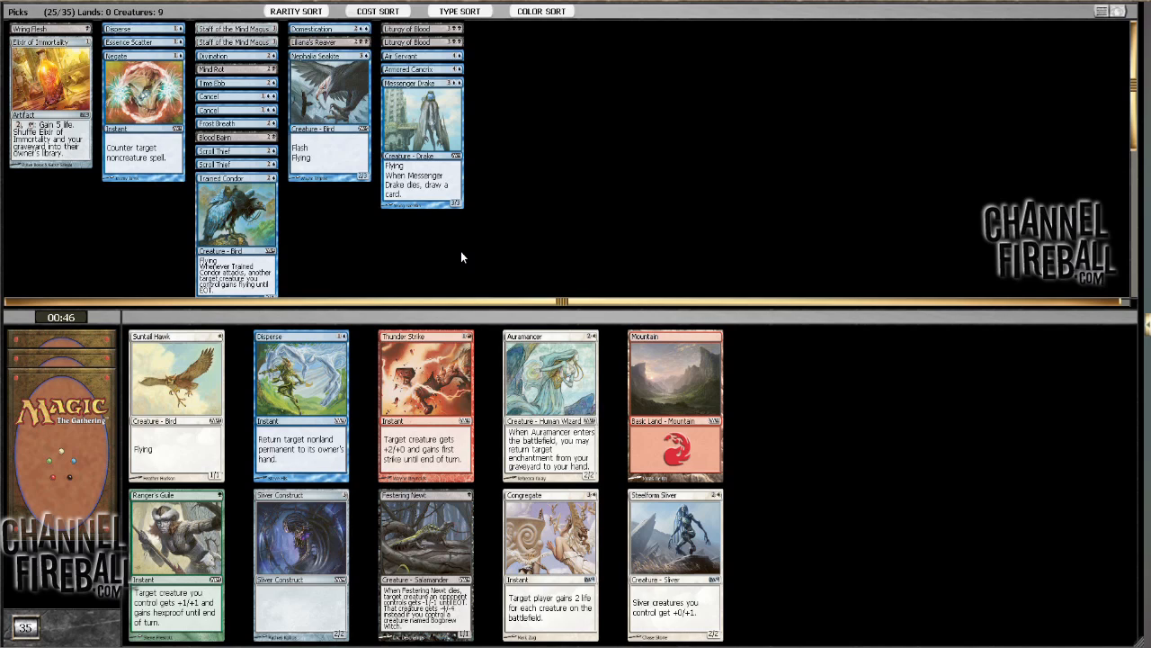
mouse_move(416, 236)
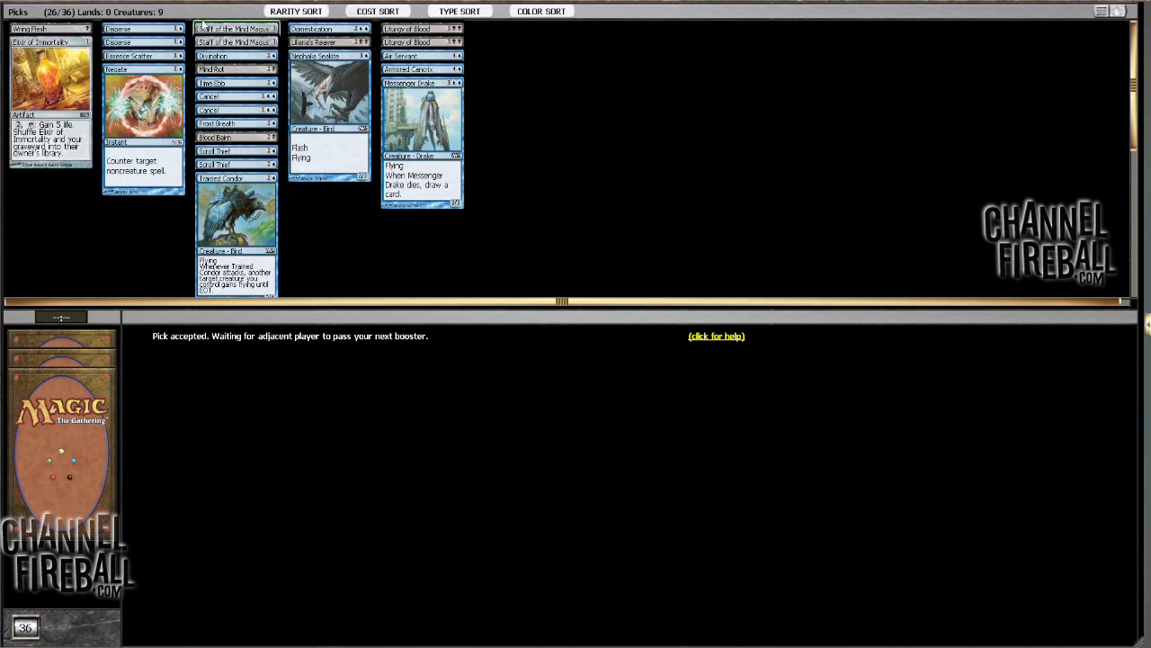
mouse_move(474, 127)
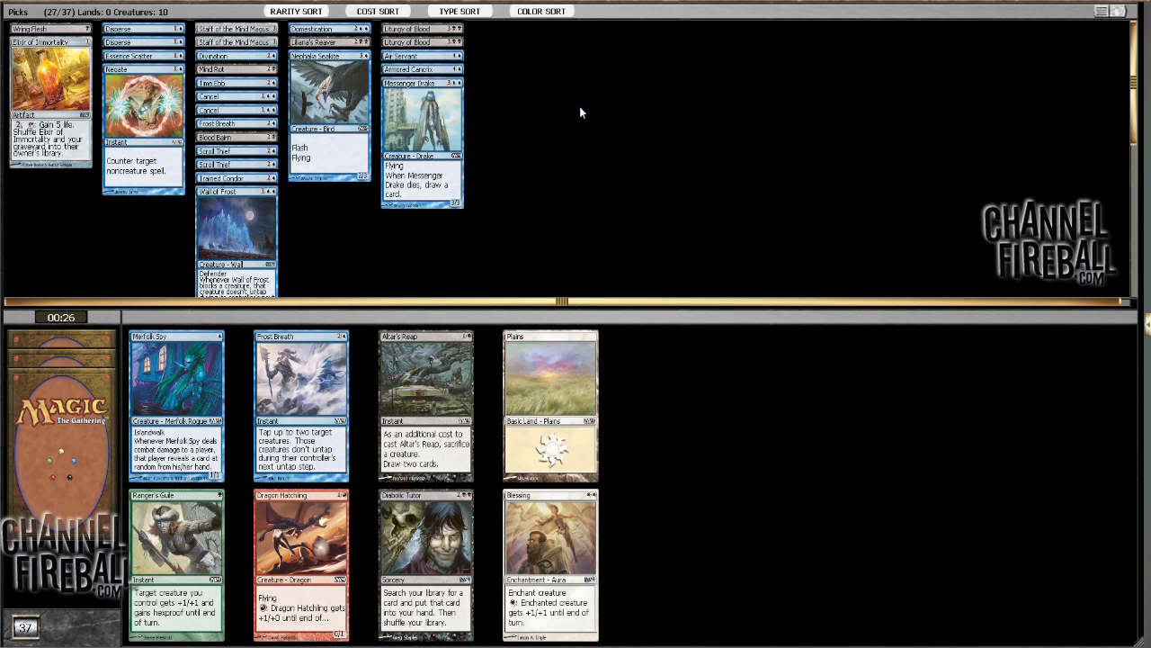
Set aside unwanted picks, then draft Diabolic Tutor and another card.
right_click(236, 136)
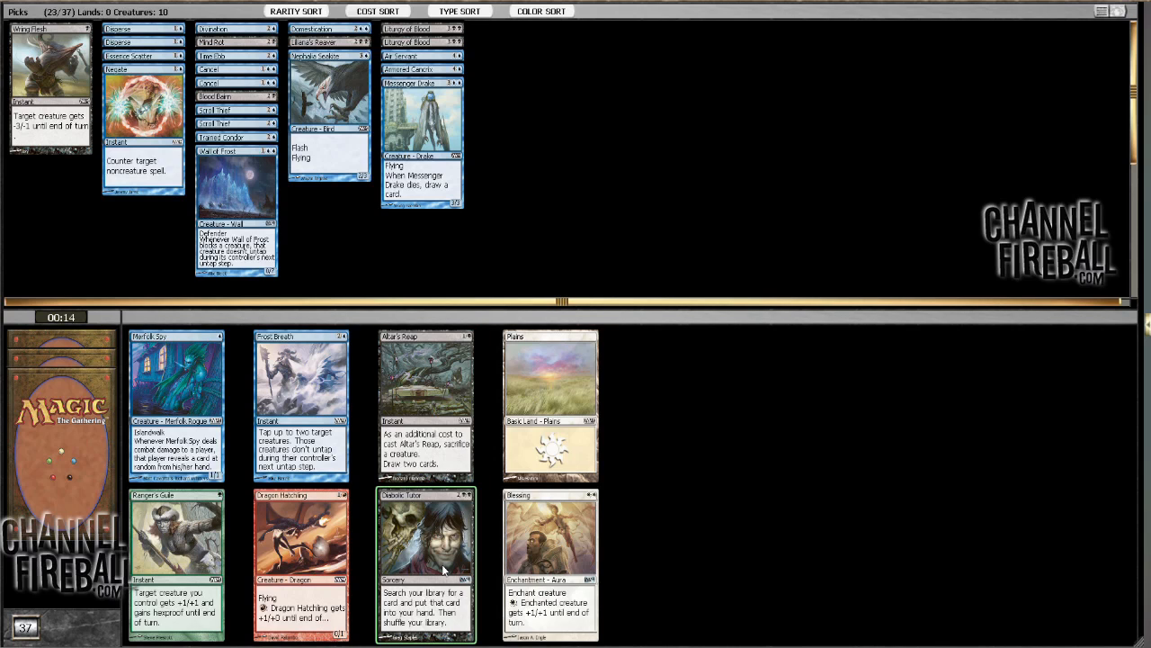
left_click(425, 531)
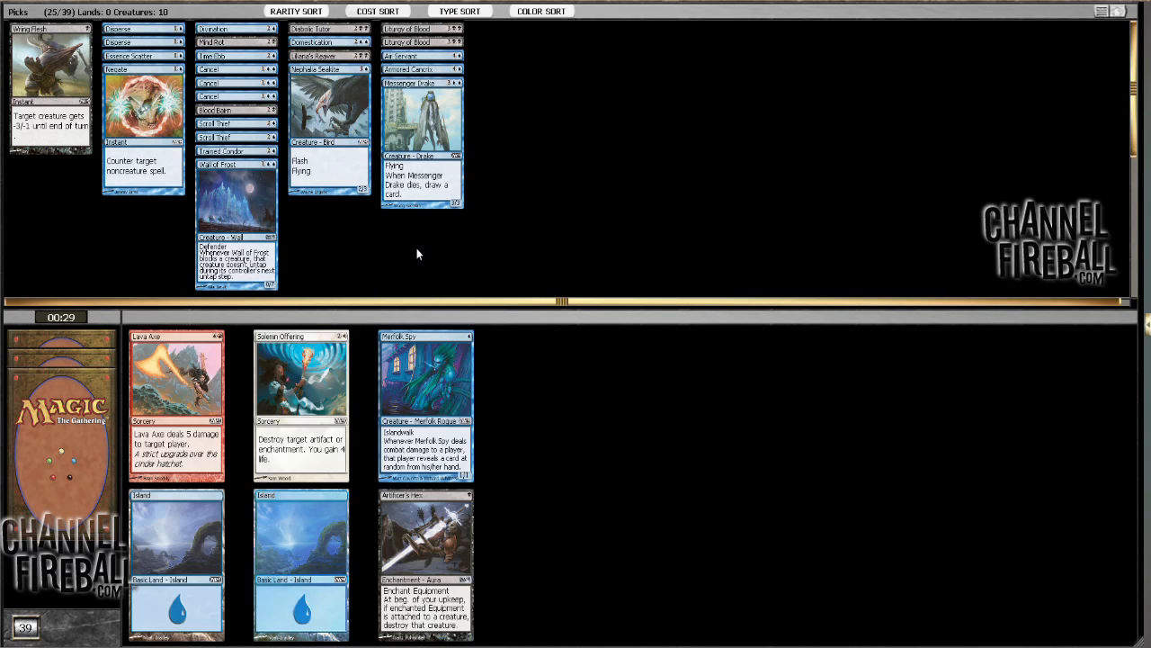
left_click(300, 378)
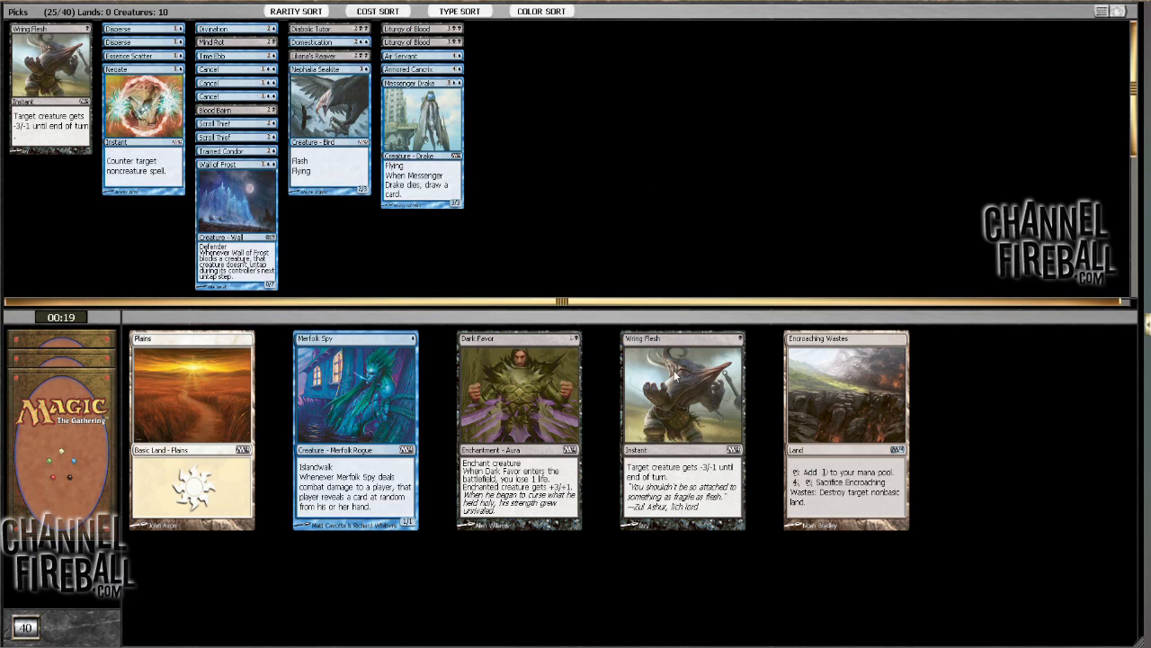
Draft a second Wring Flesh from the pack.
left_click(518, 387)
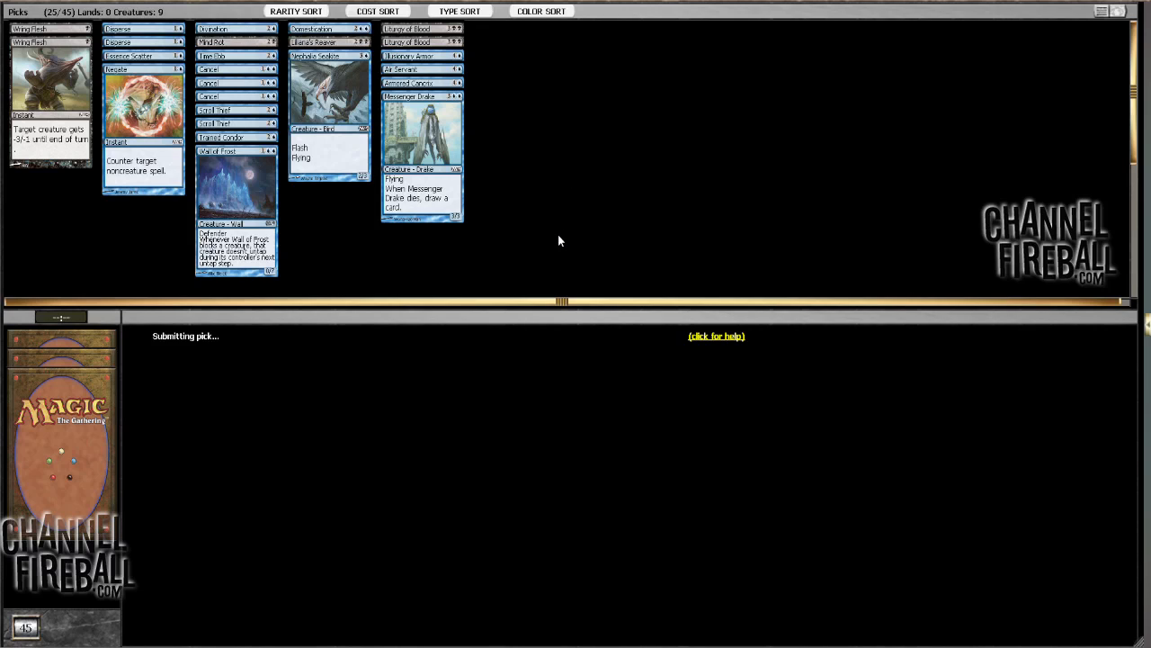
mouse_move(519, 261)
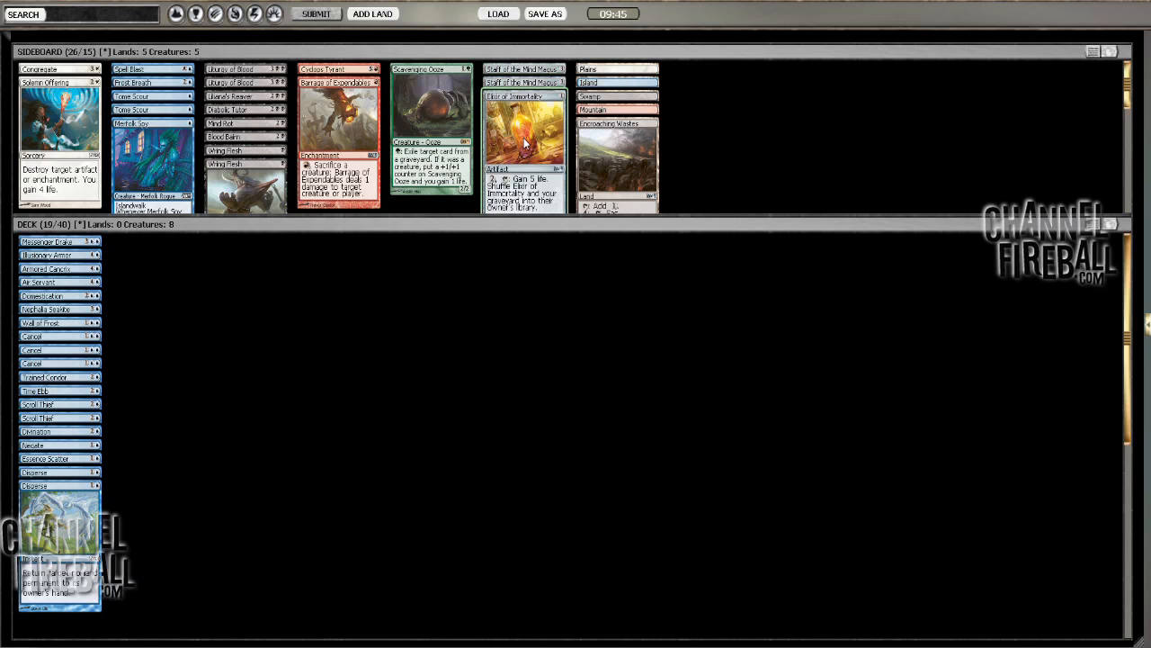
mouse_move(524, 139)
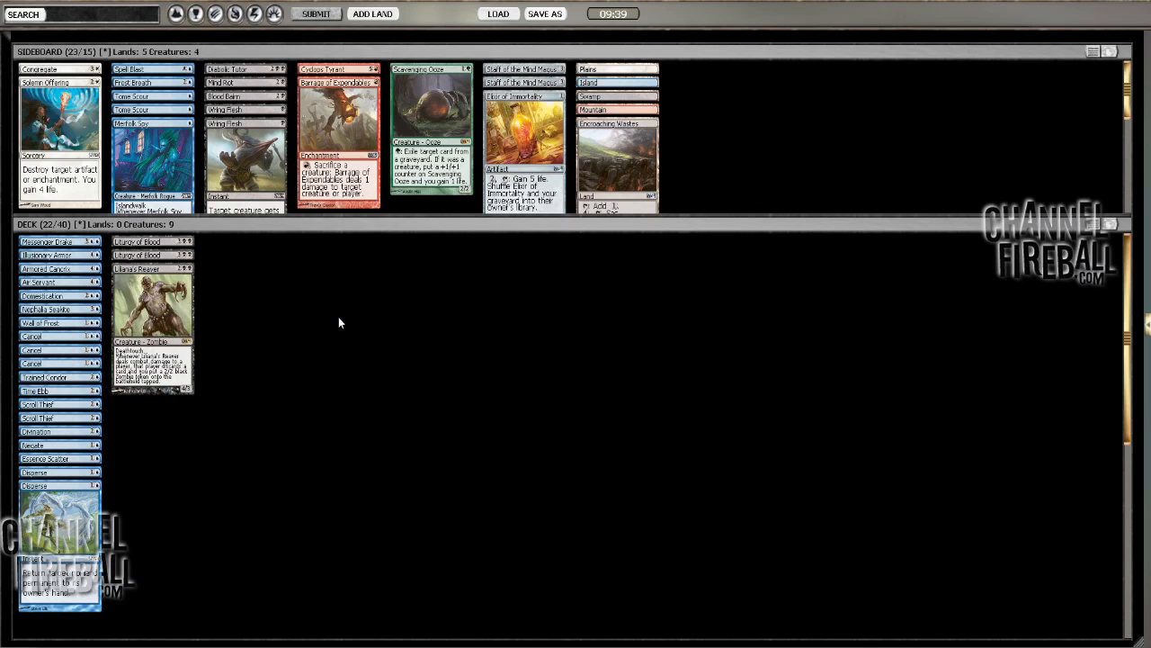
mouse_move(333, 339)
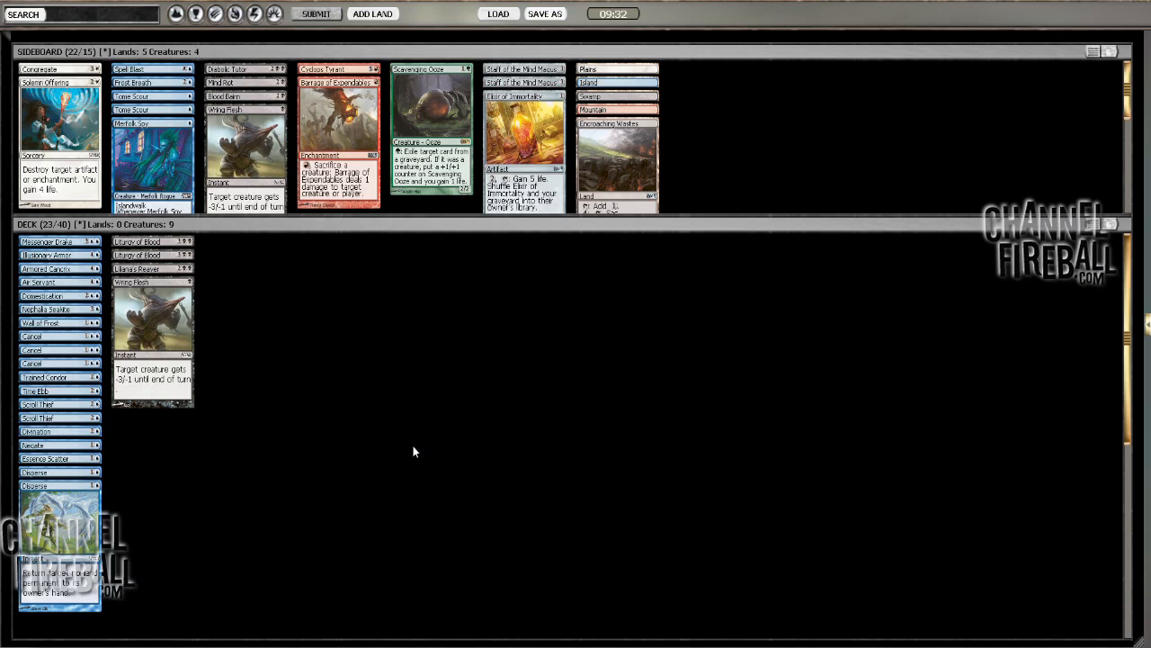
mouse_move(407, 442)
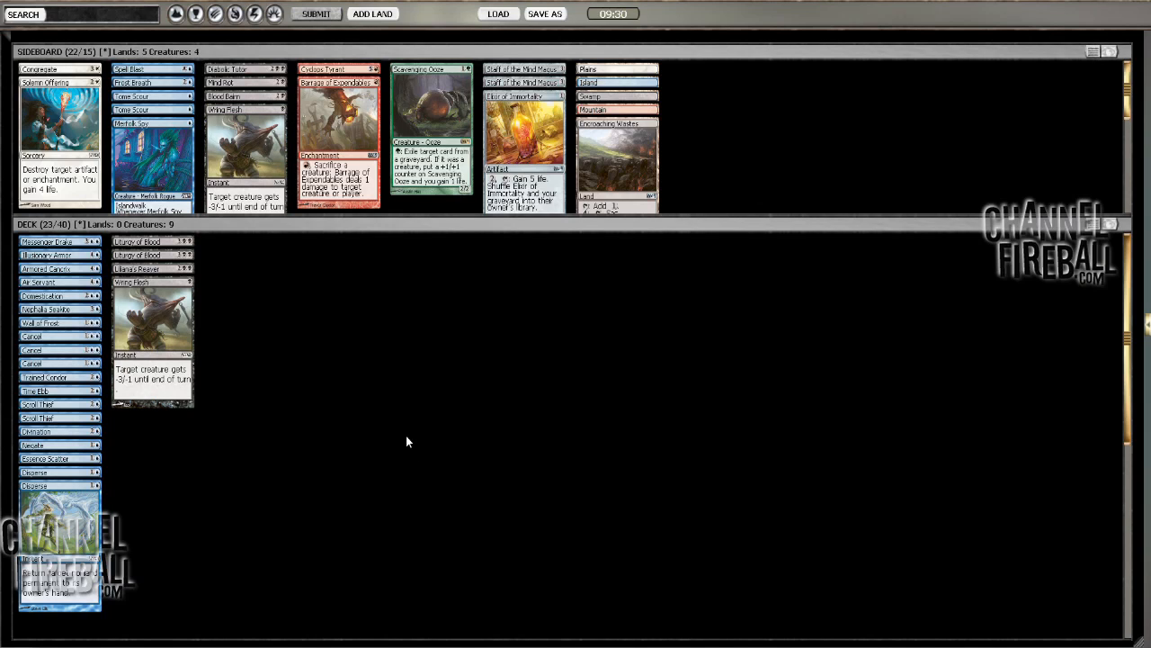
mouse_move(378, 426)
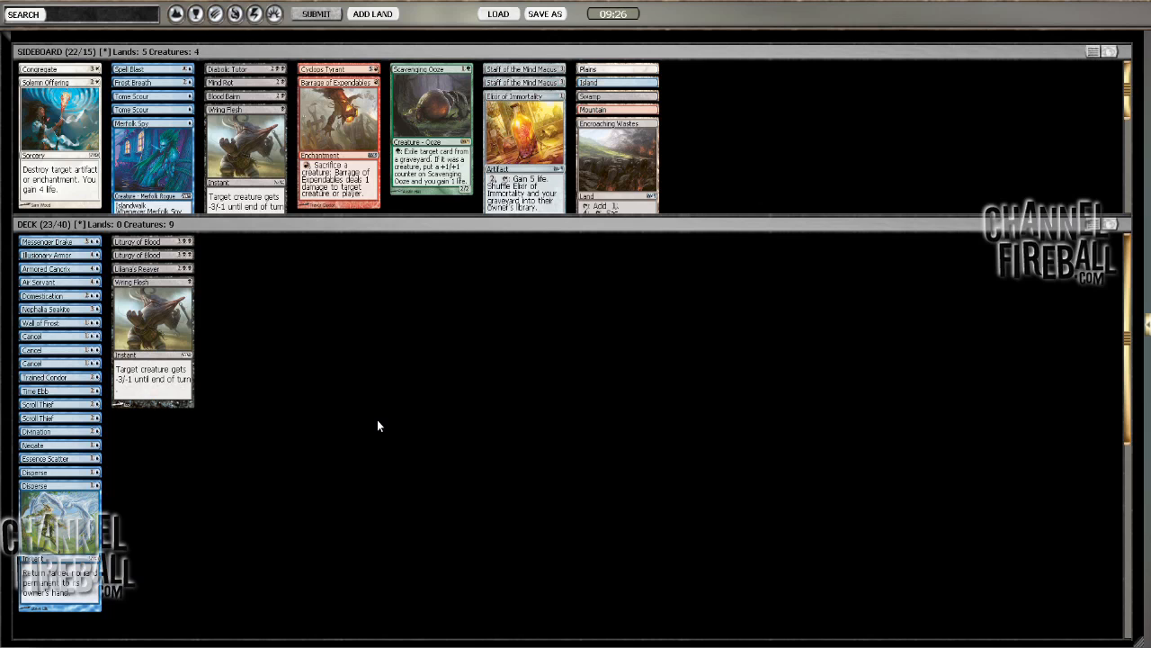
right_click(378, 425)
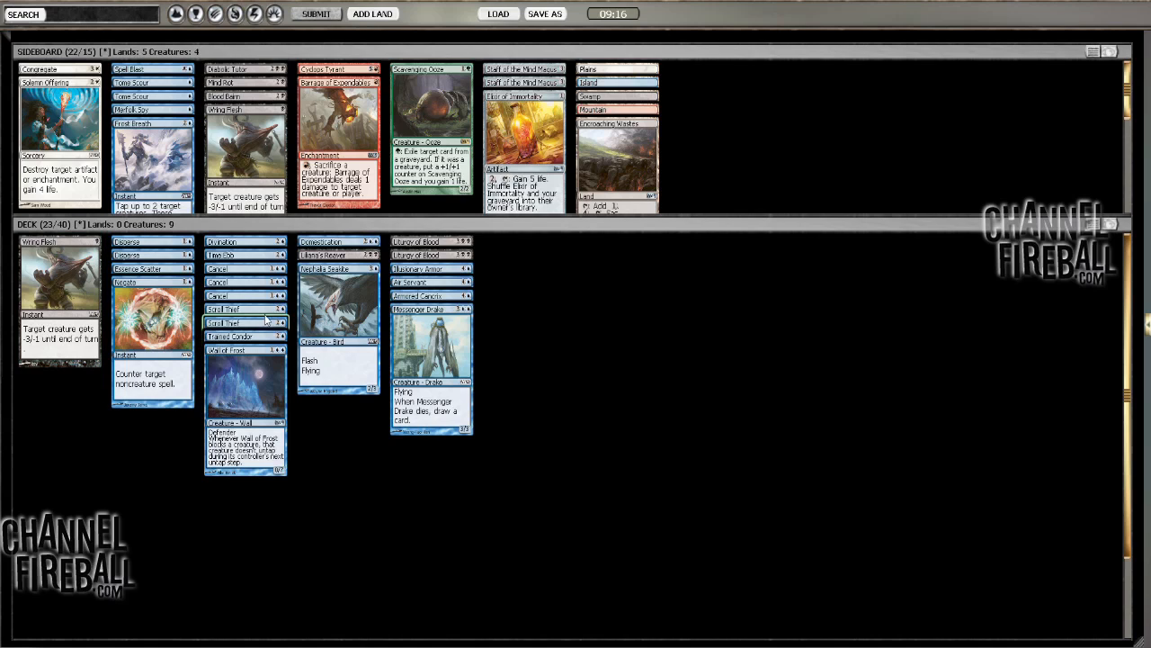
mouse_move(528, 321)
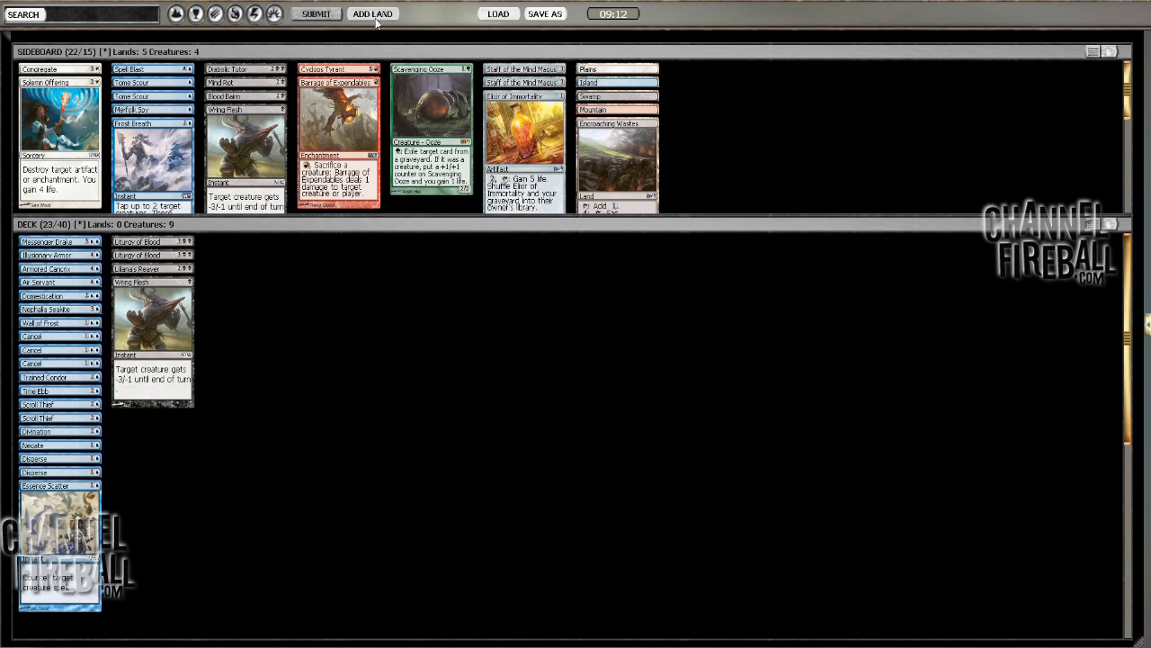
Open the basic land options and set the Island count to 10.
left_click(371, 13)
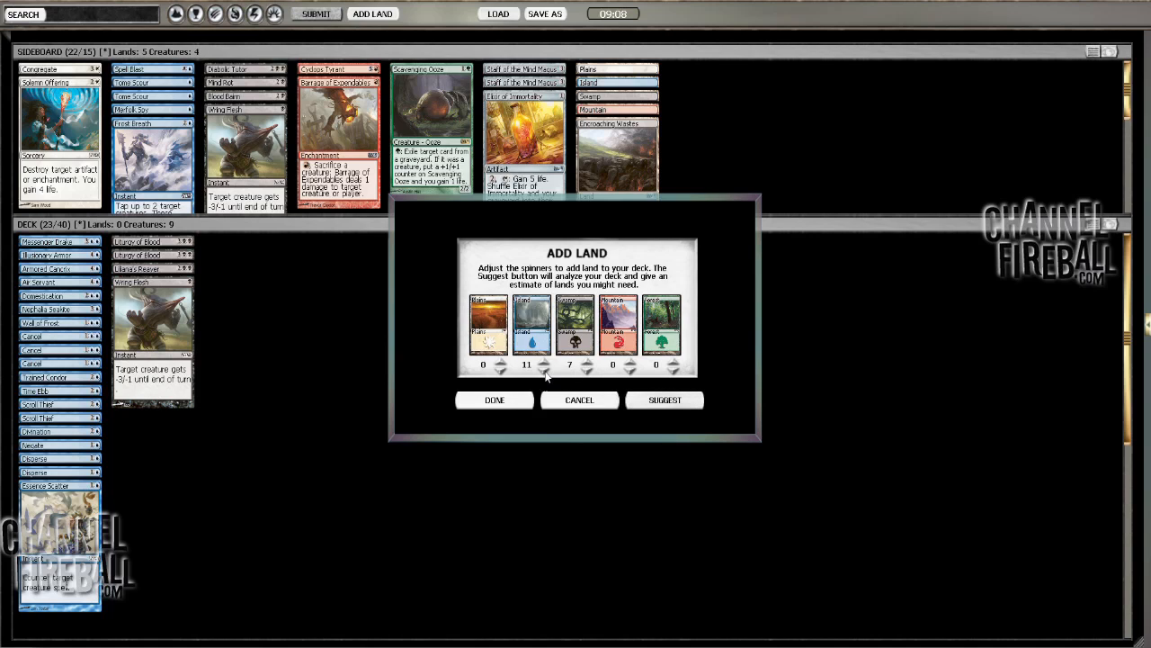
left_click(494, 399)
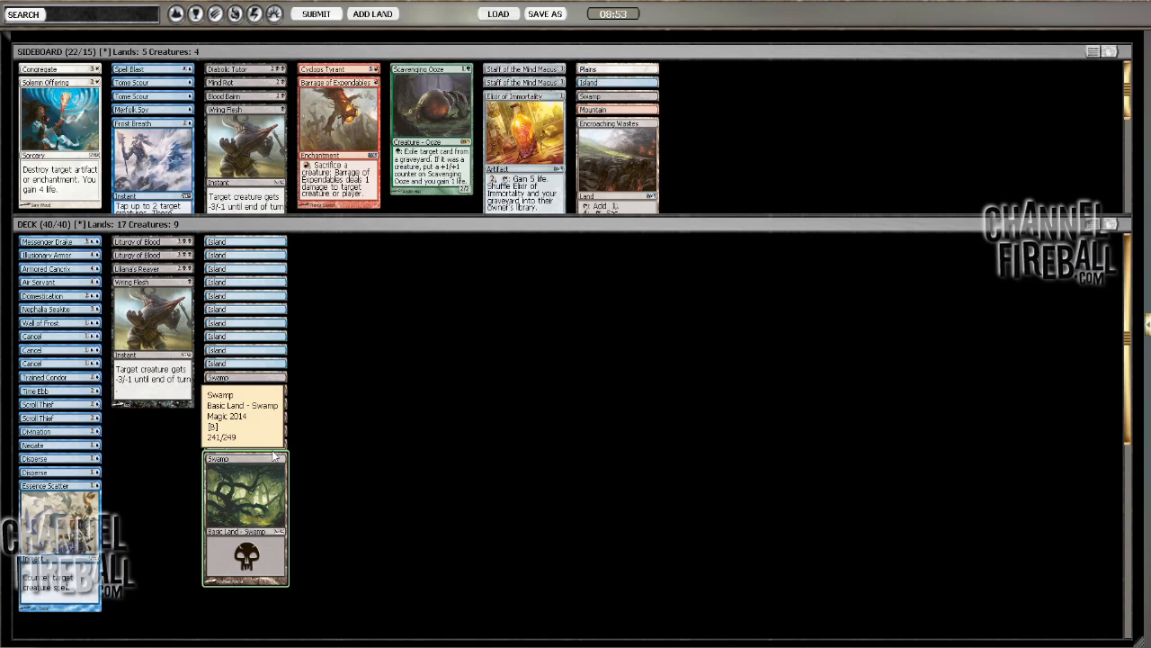
mouse_move(135, 268)
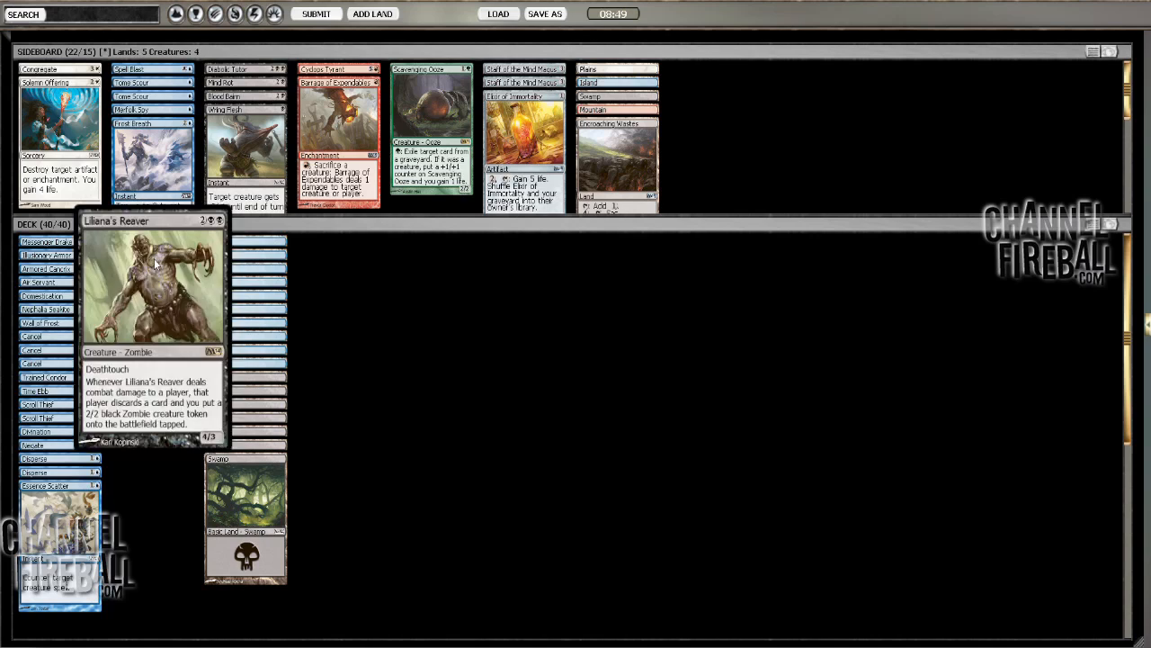